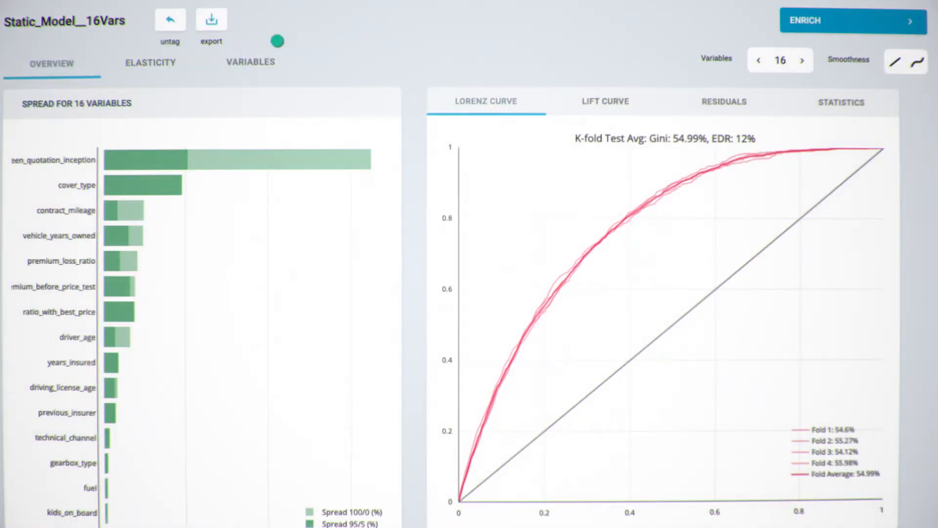
# View the Static_Model__16Vars lift curve, then its deviance residuals scatter plot.
pyautogui.click(605, 102)
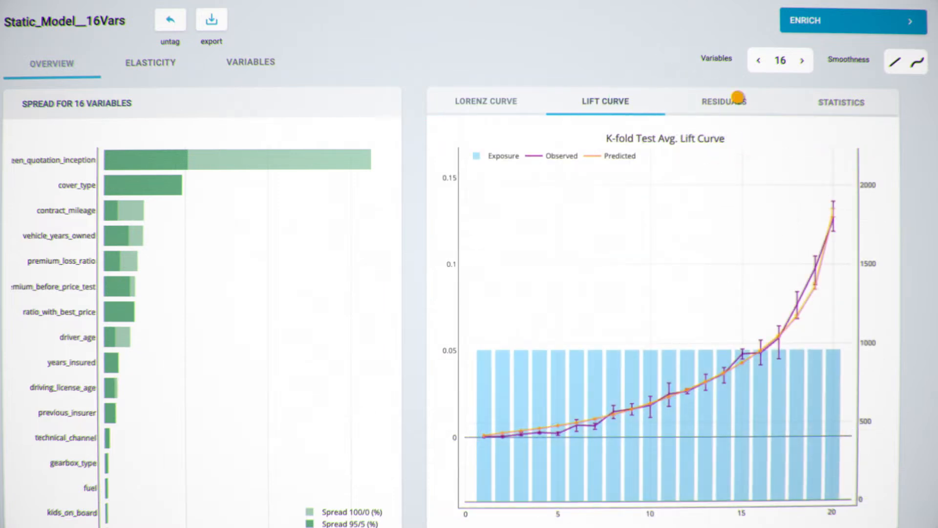
pyautogui.click(723, 102)
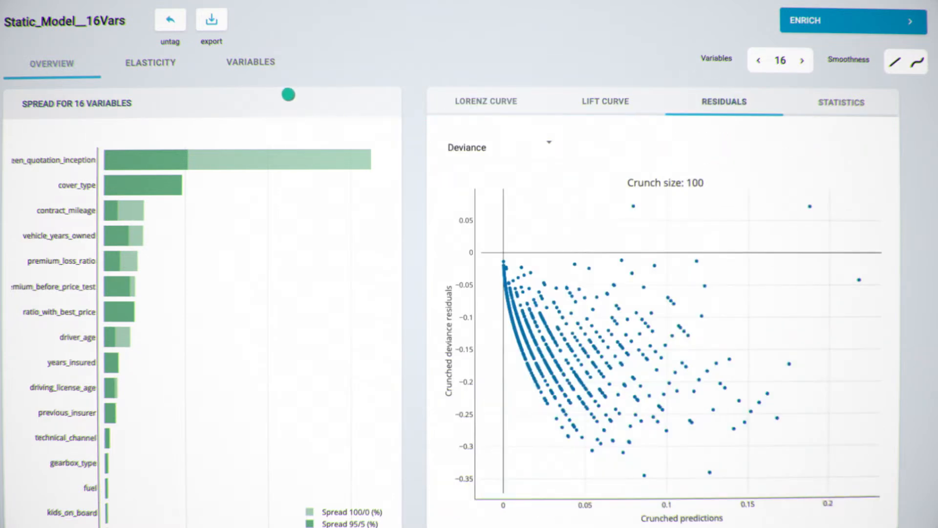
pyautogui.click(250, 62)
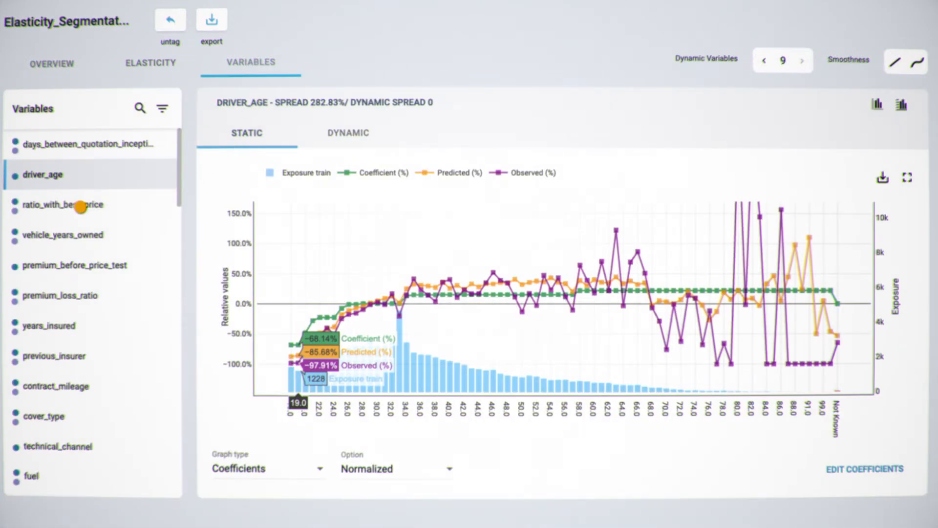
# Display the static chart for the ratio_with_best_price variable.
pyautogui.click(62, 204)
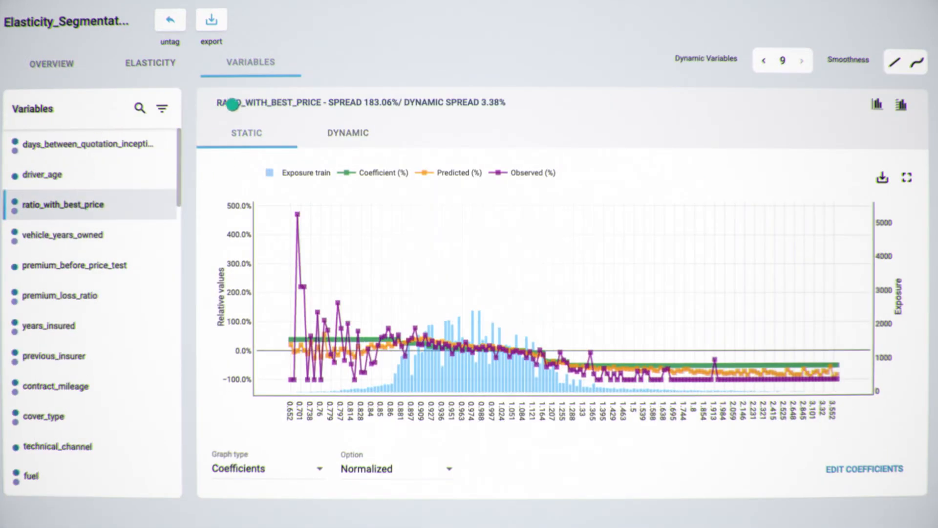
pyautogui.click(347, 132)
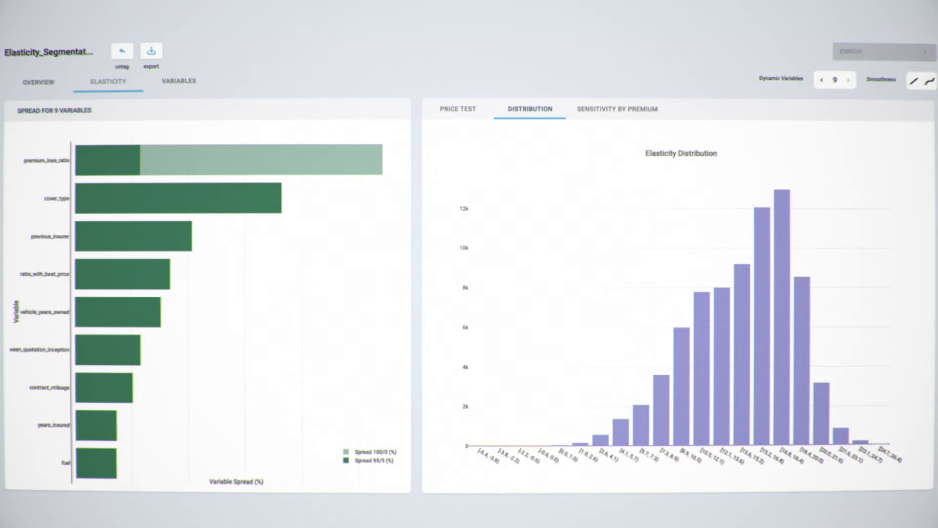
# Show the elasticity distribution histogram beside the 9-variable spread.
pyautogui.click(617, 109)
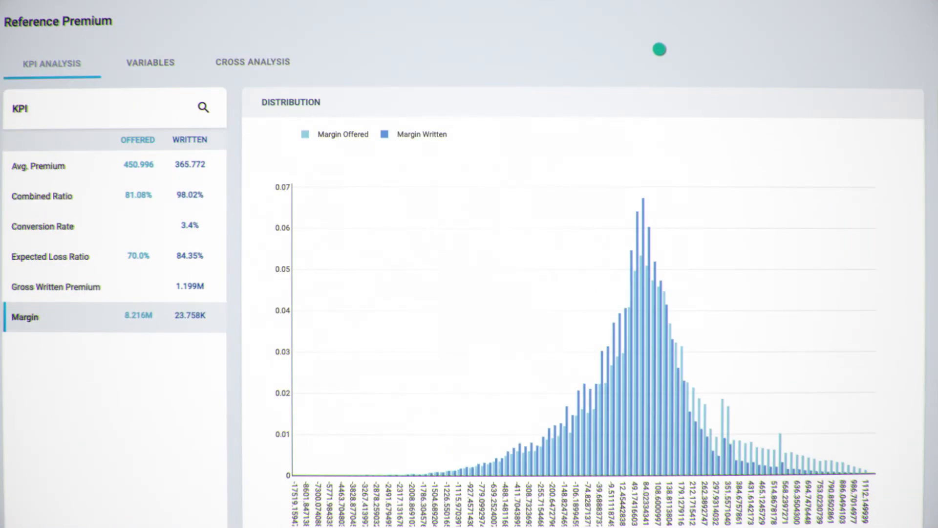
# Cycle through Expected Loss Ratio, Avg. Premium, Combined Ratio and Gross Written Premium distributions.
pyautogui.click(50, 256)
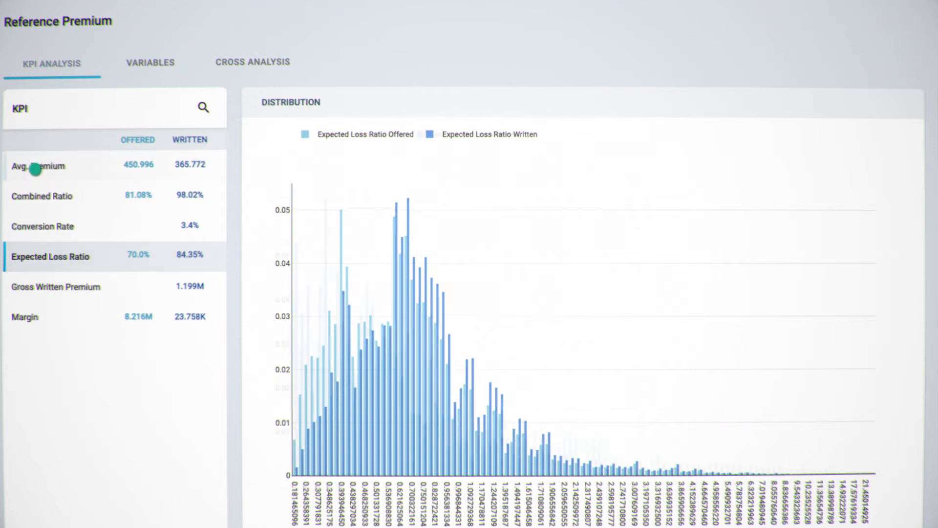
pyautogui.click(39, 166)
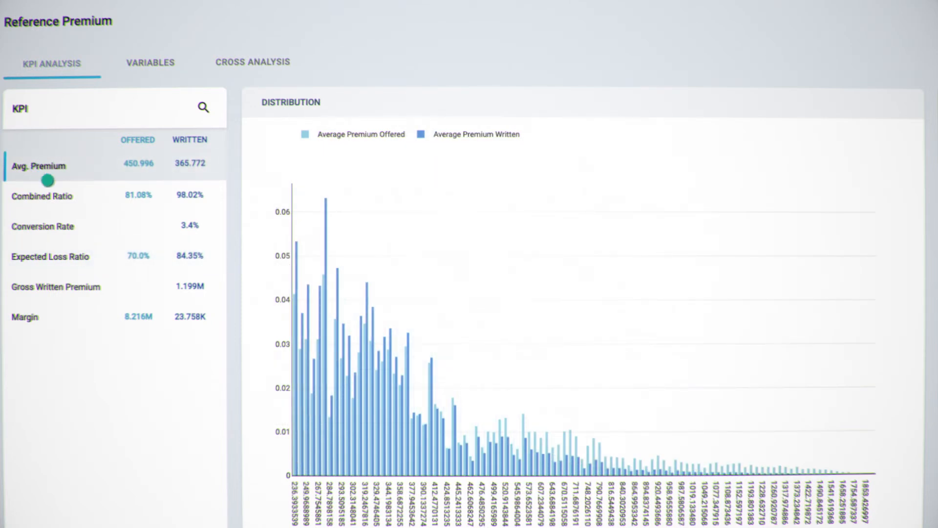
pyautogui.click(42, 195)
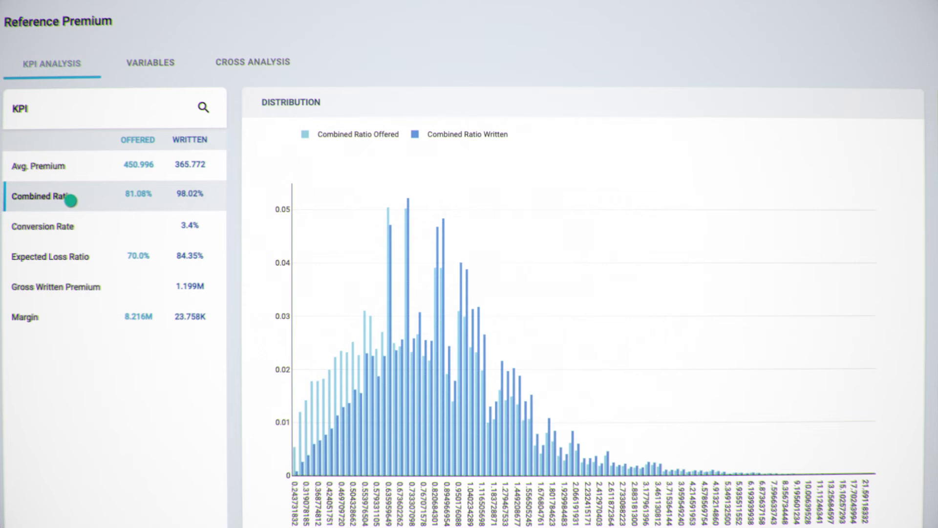
pyautogui.moveTo(91, 251)
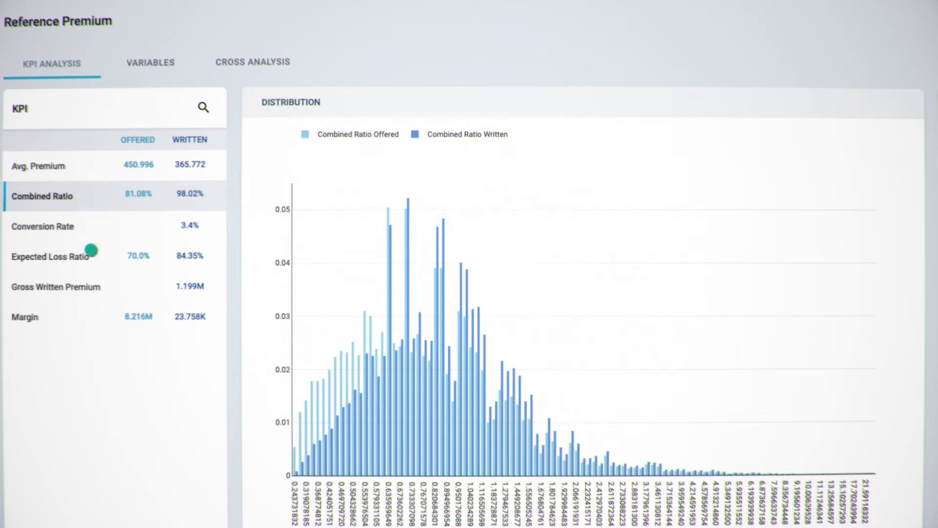
pyautogui.click(56, 286)
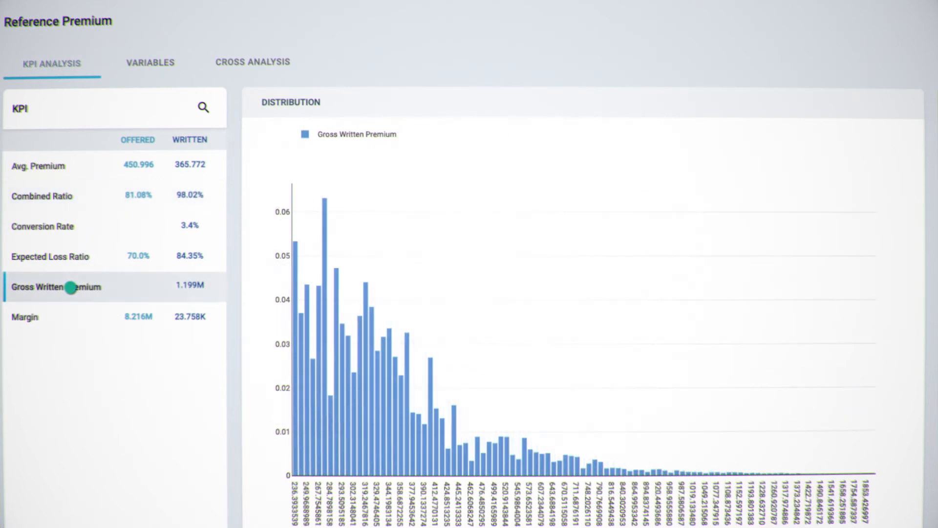